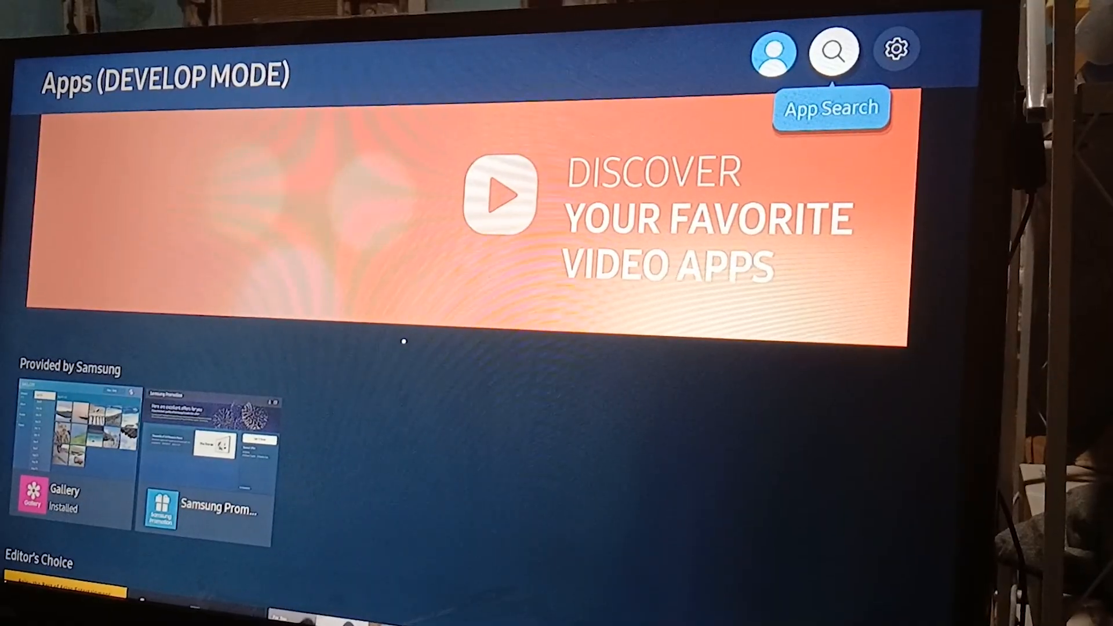
# Start an App Search and enter "wall", bringing up Relax Wallpapers as a suggestion.
pyautogui.click(833, 50)
pyautogui.write('wall')
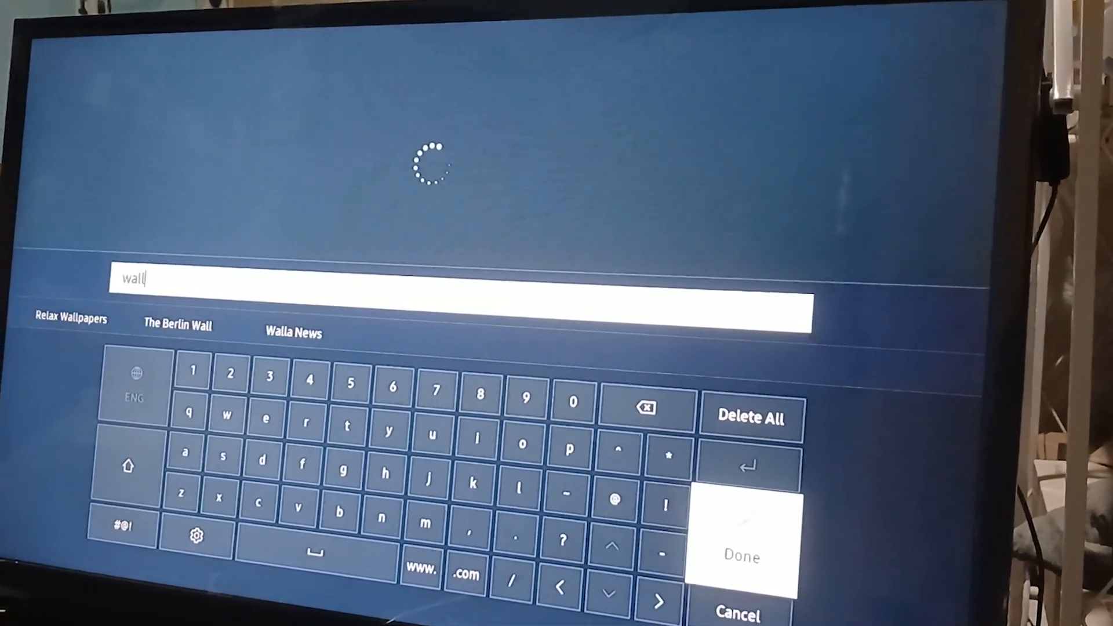
# Run the "wall" search to list The Berlin Wall, Relax Wallpapers and 4K TV Screensavers.
pyautogui.click(740, 556)
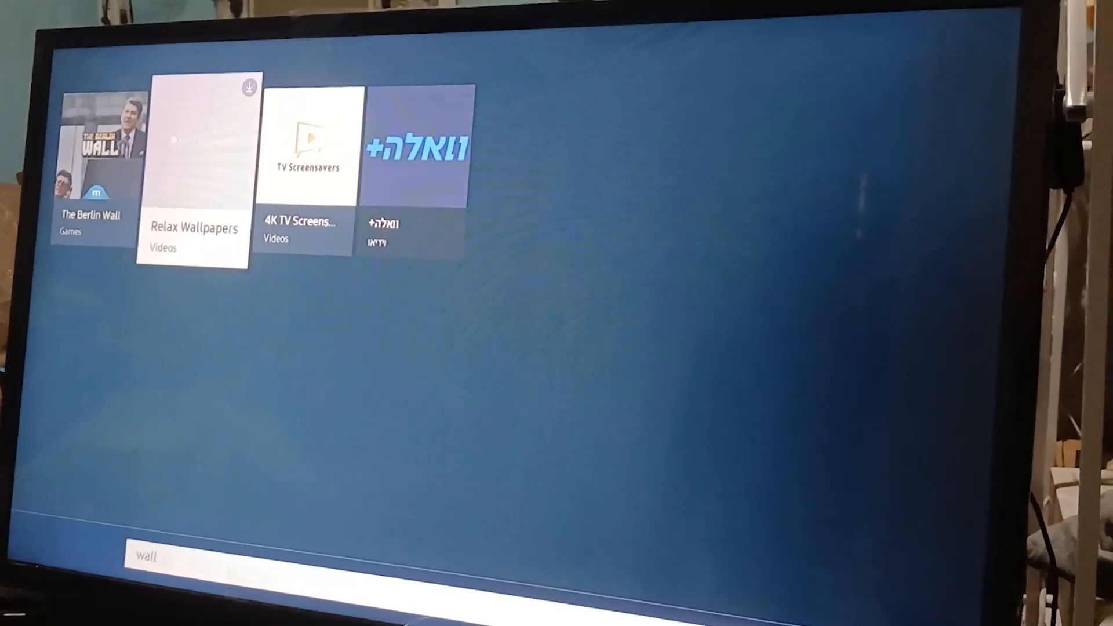
# Launch Relax Wallpapers and step its All-categories carousel back to wallpaper 42 of 44.
pyautogui.click(193, 167)
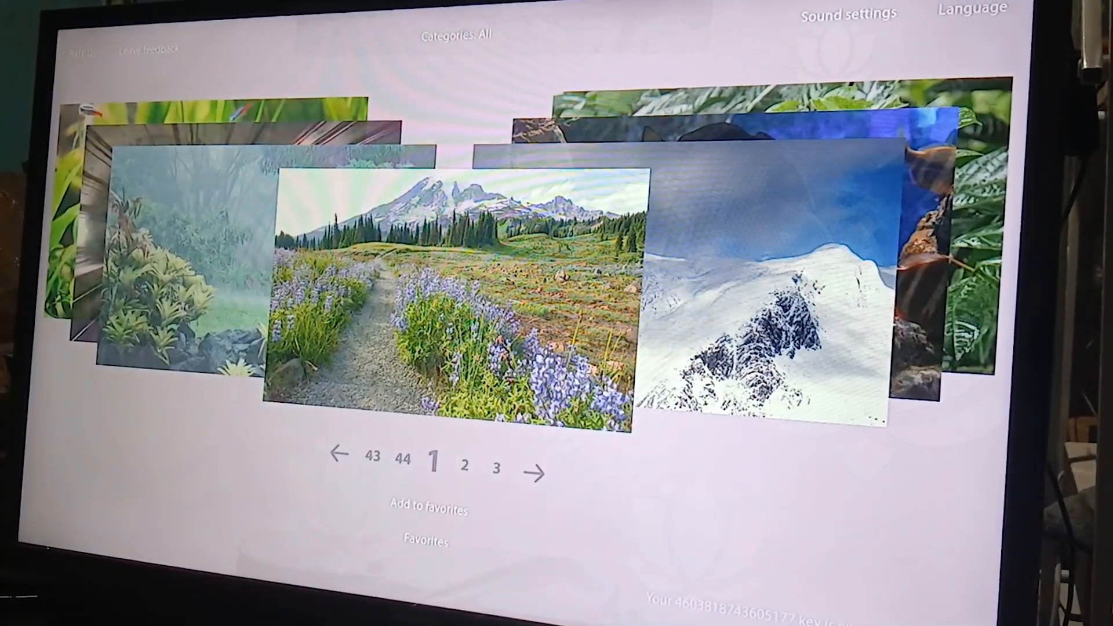
pyautogui.click(337, 453)
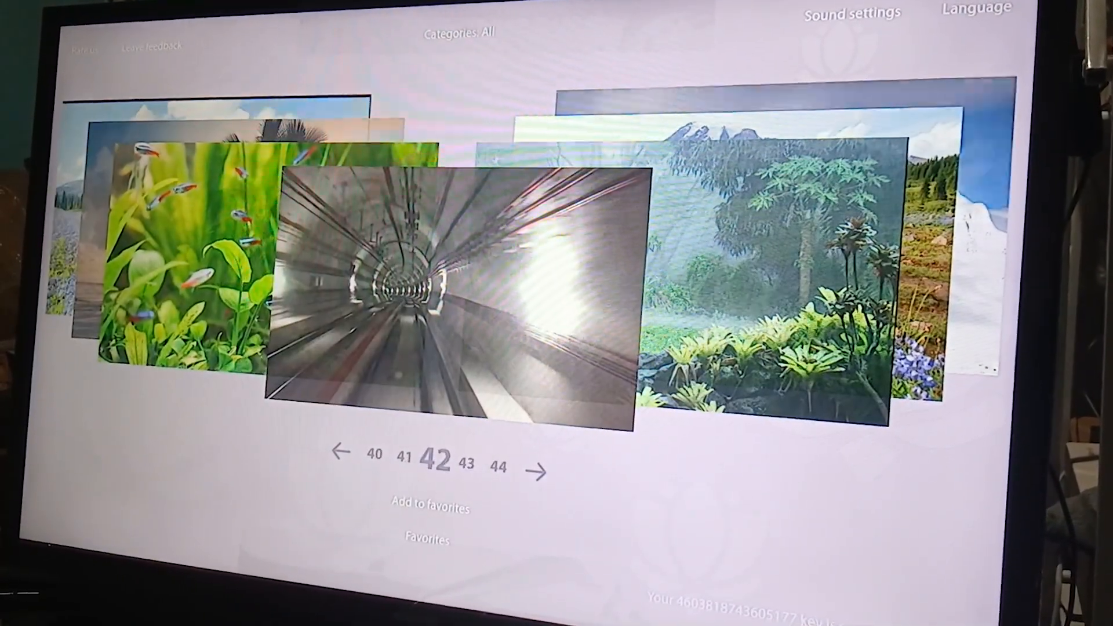